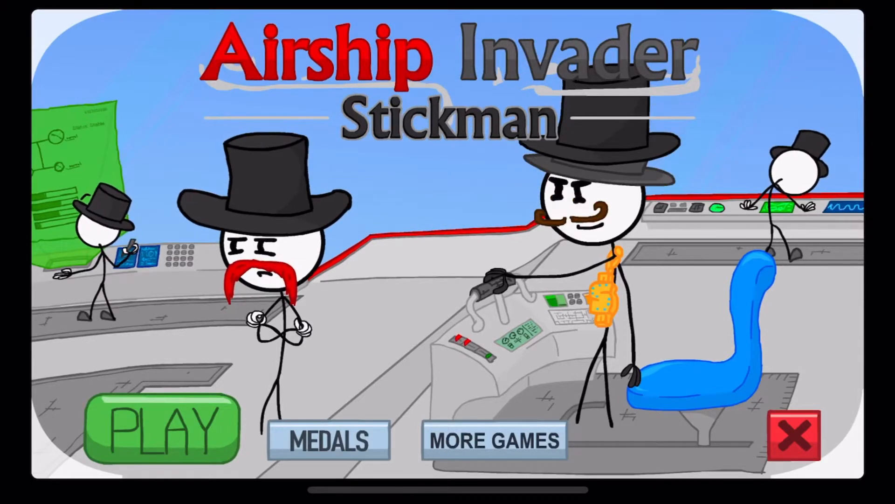
{"action": "left_click", "coordinate": [161, 428]}
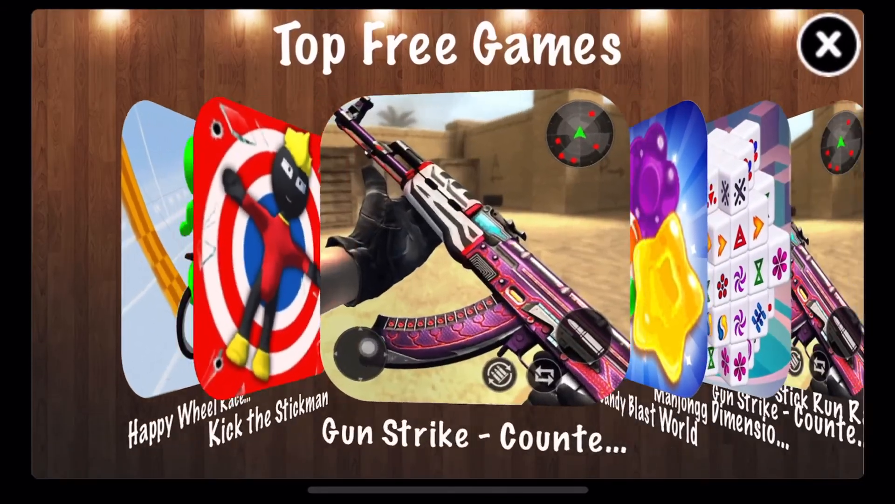
{"action": "left_click", "coordinate": [830, 44]}
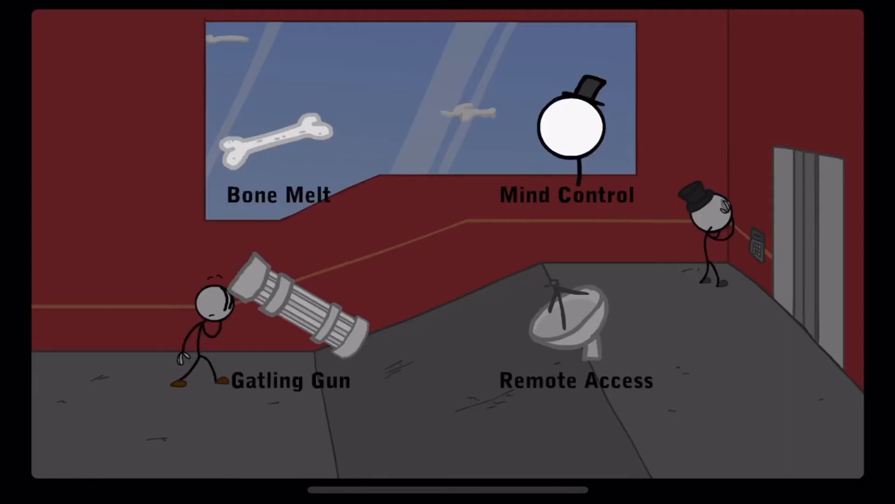